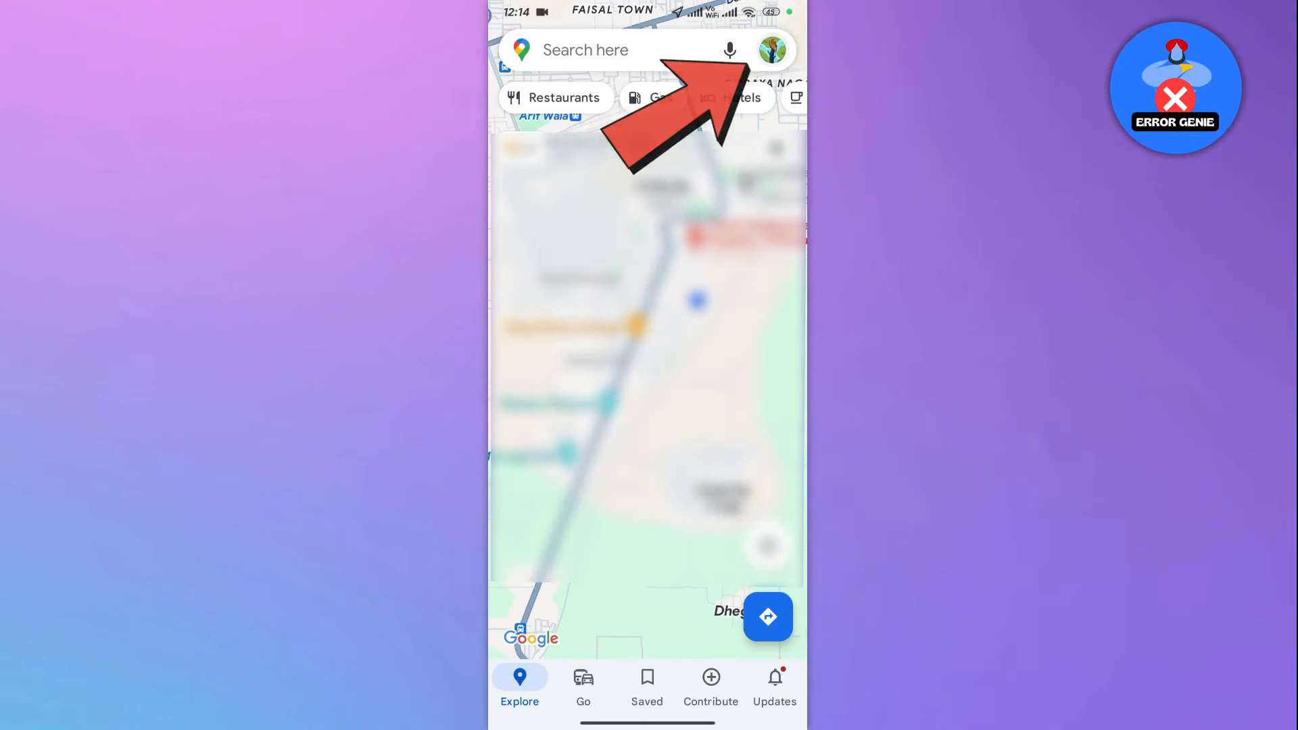
Open the account menu from the profile picture in the search bar
left_click(774, 50)
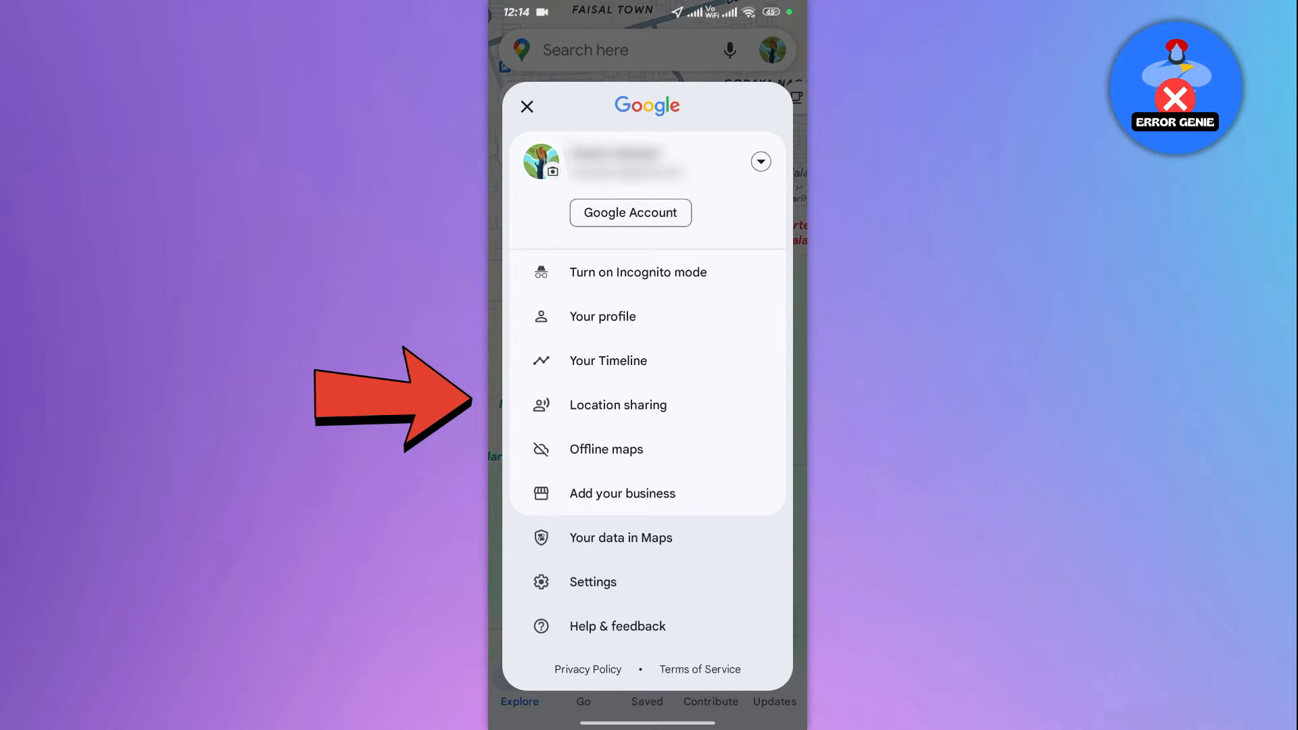
Start one-hour real-time location sharing and send the link to the suggested contact via Messages
left_click(620, 406)
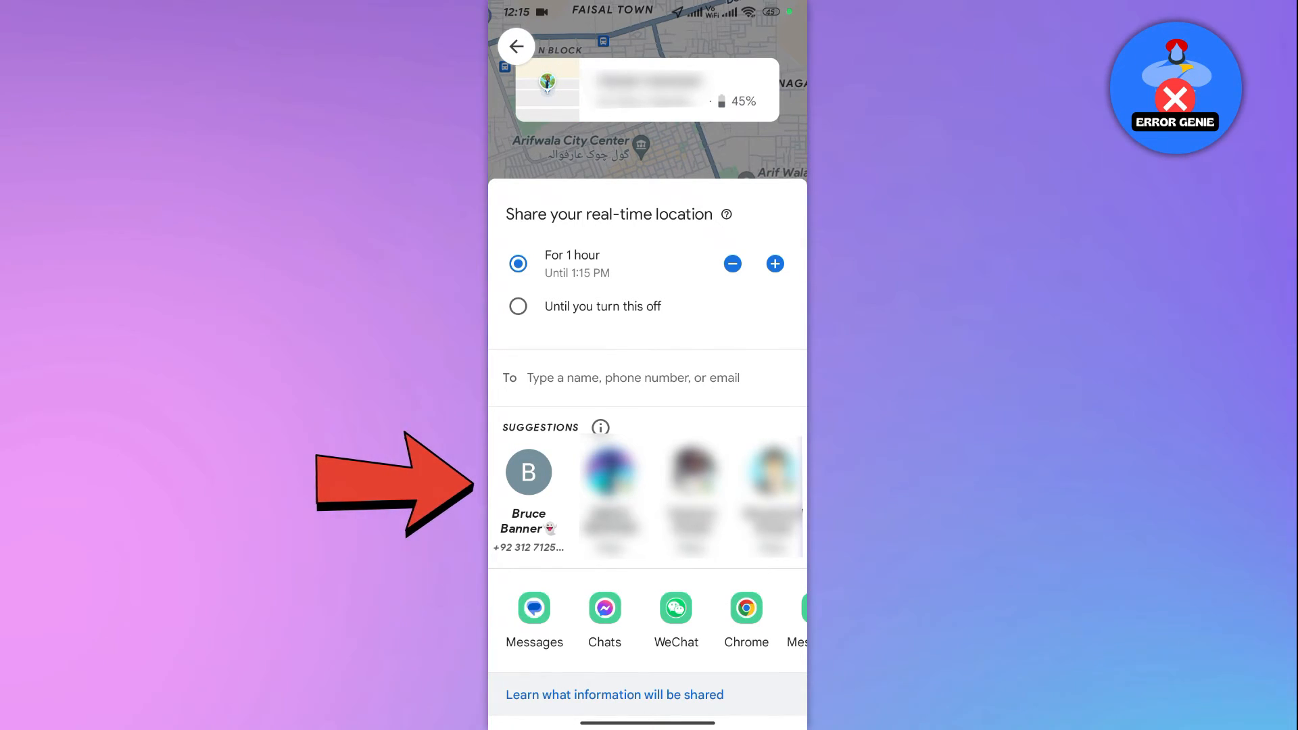
left_click(527, 472)
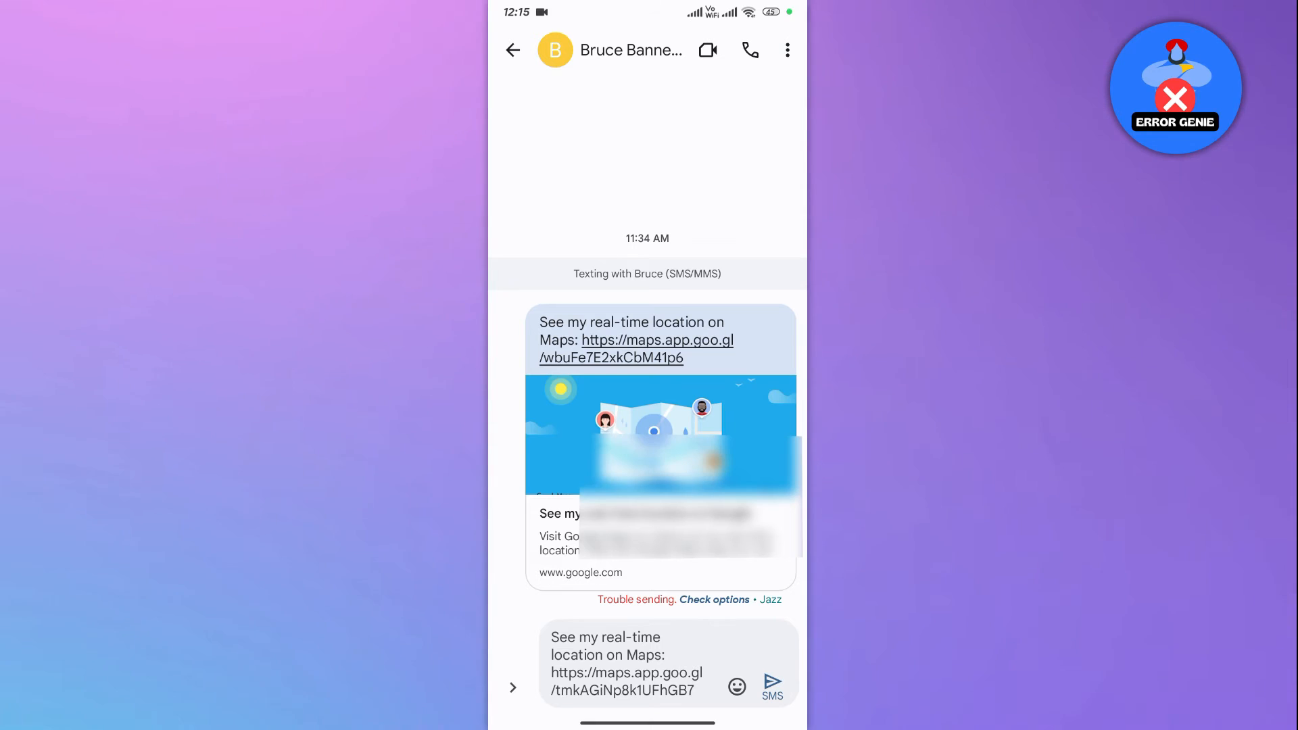